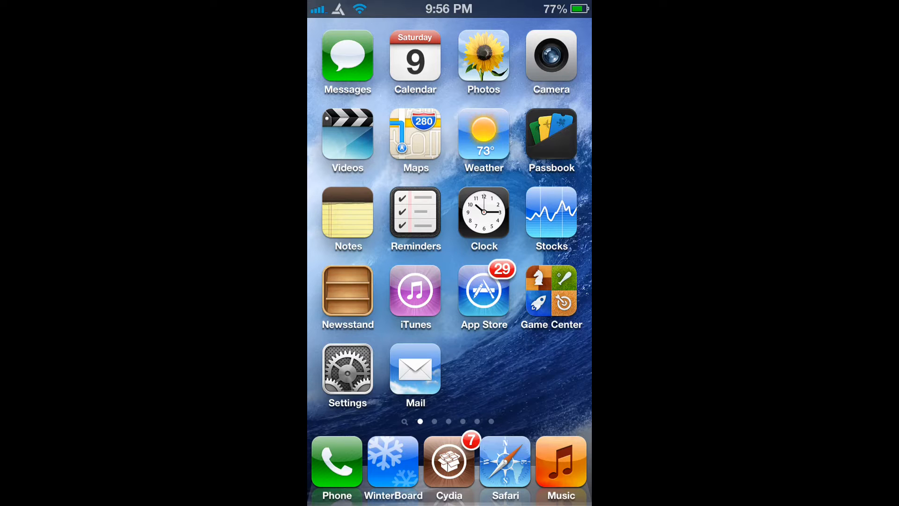
Reach the installed-tweaks section at the bottom of Settings where User Agent Faker is listed
click(347, 370)
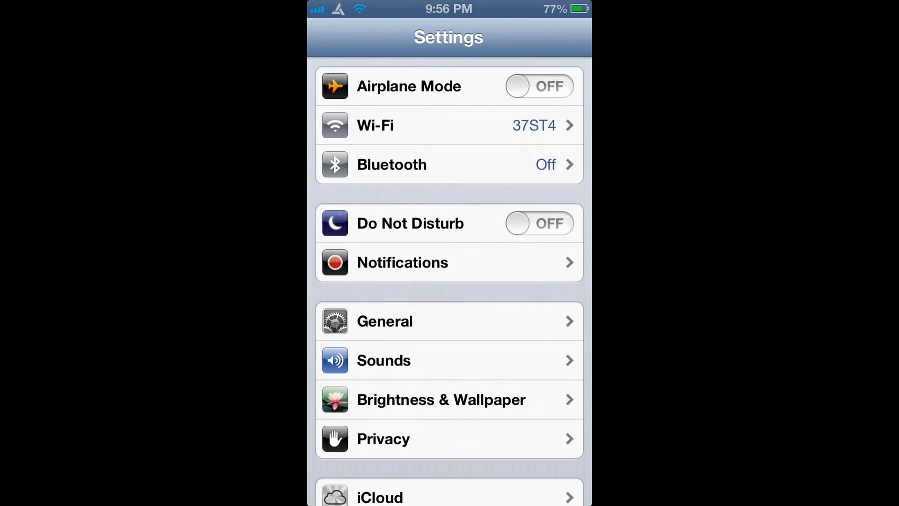
scroll(down, 3)
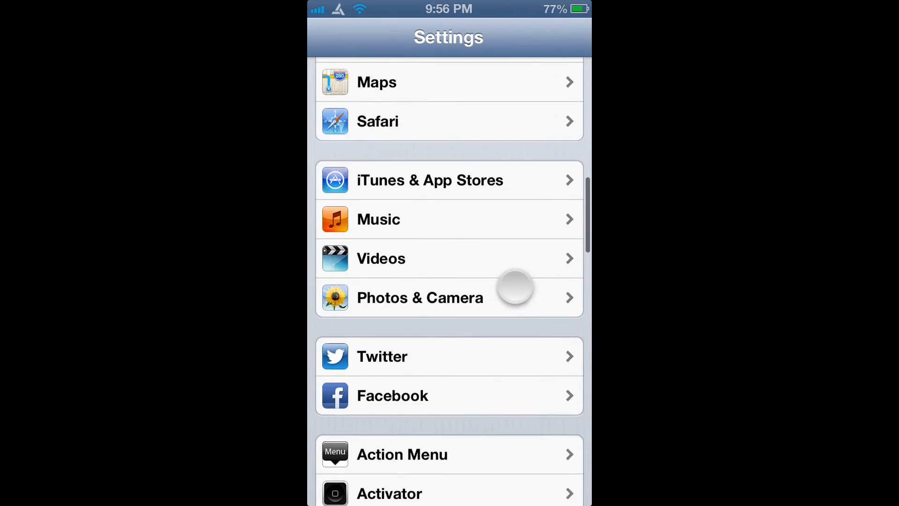
scroll(down, 3)
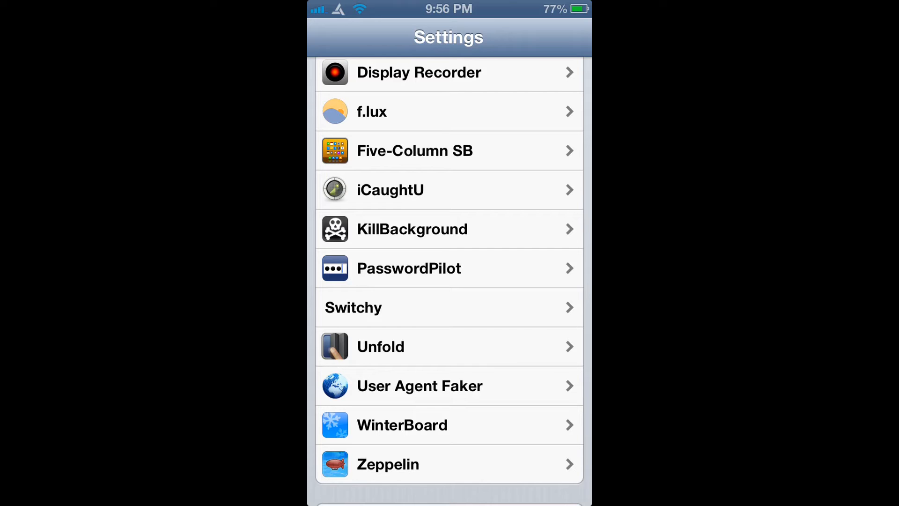
Switch User Agent Faker's Enabled toggle ON, keeping Google Chrome as the user agent
click(506, 385)
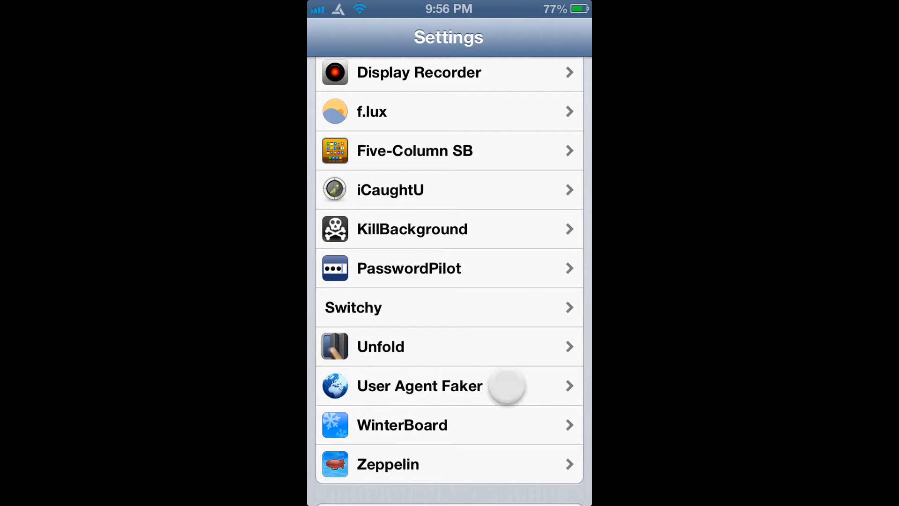
click(419, 385)
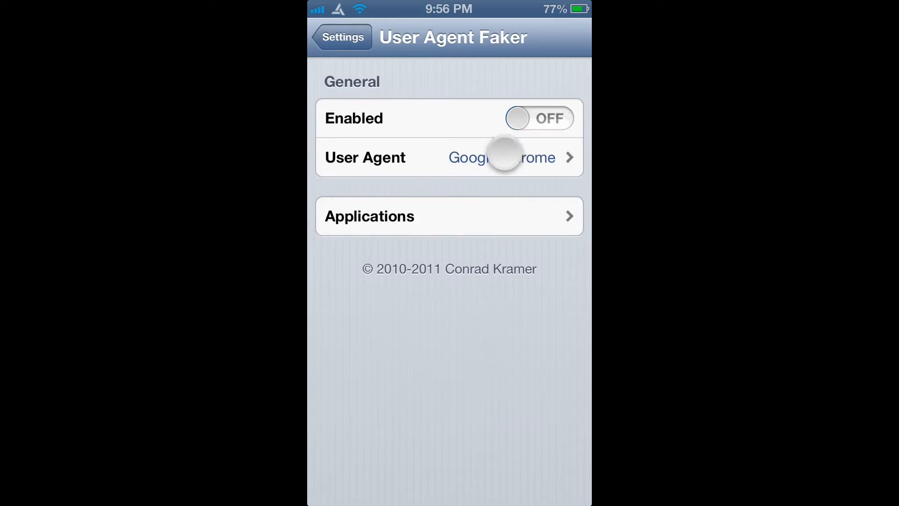
click(538, 118)
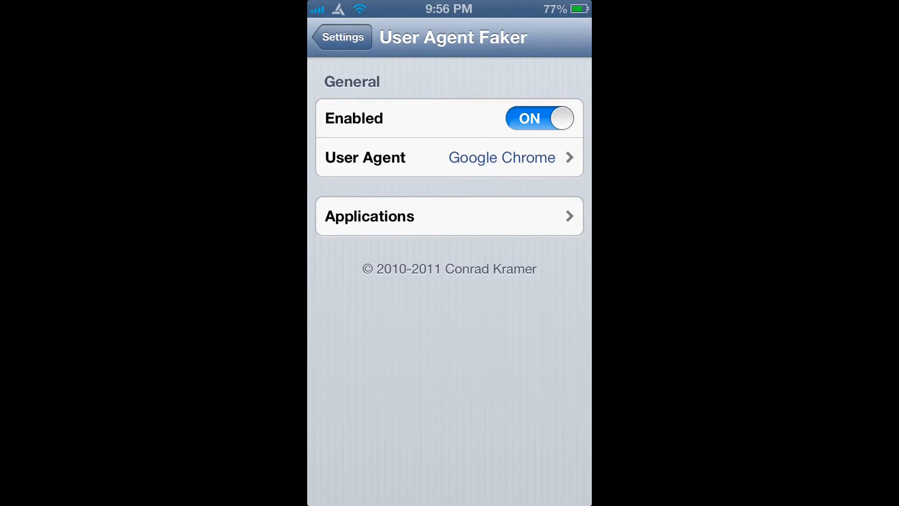
click(449, 157)
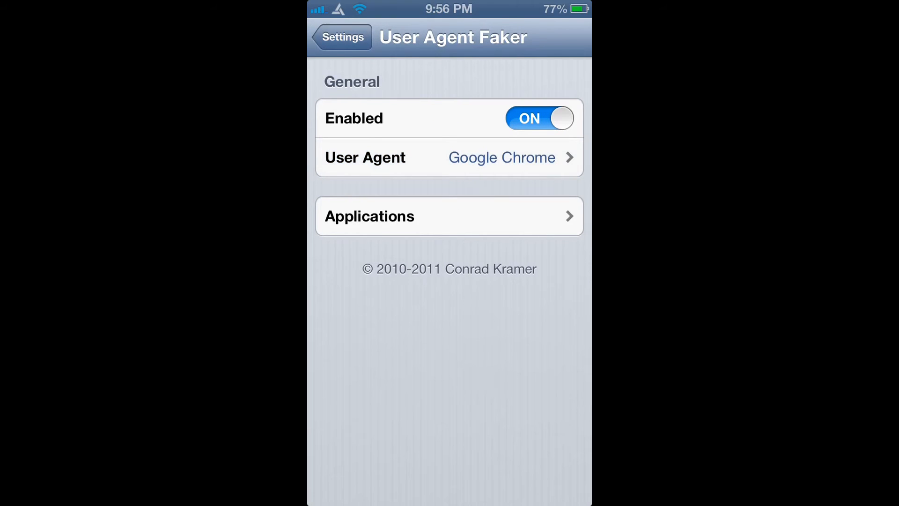
click(449, 217)
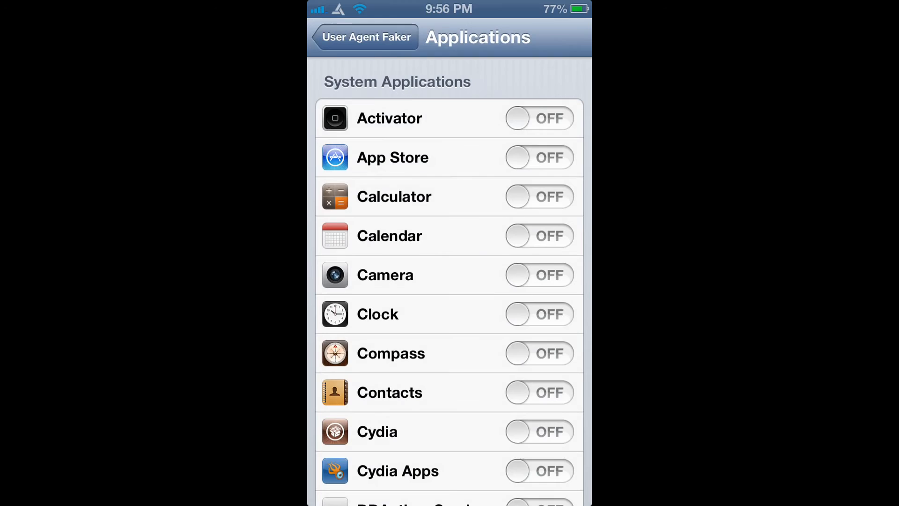
scroll(down, 3)
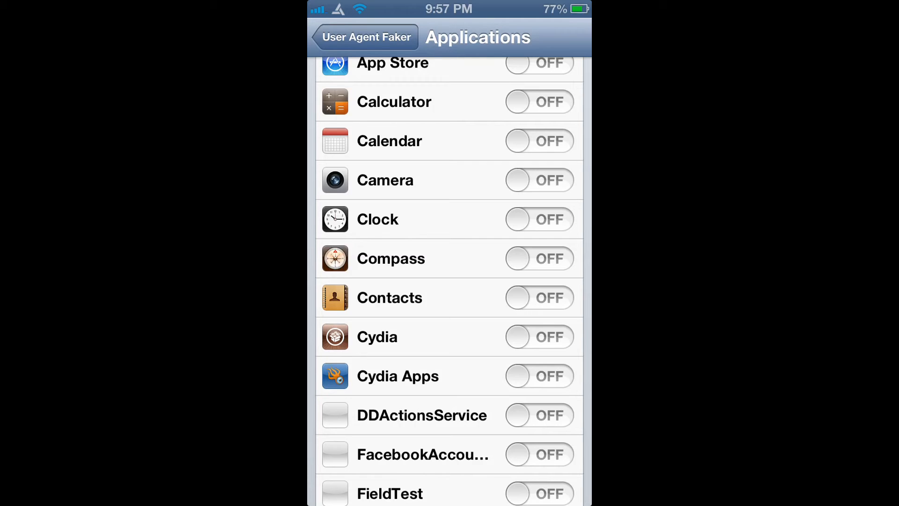
scroll(down, 3)
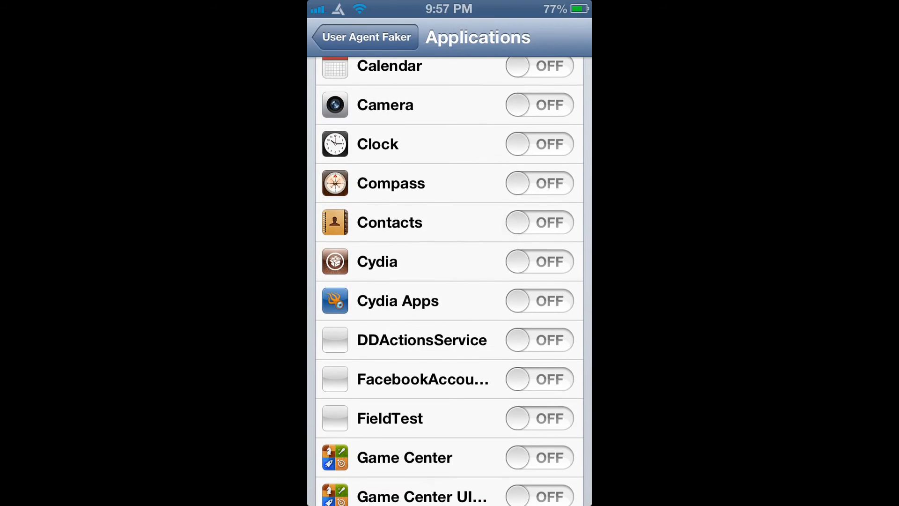
click(365, 37)
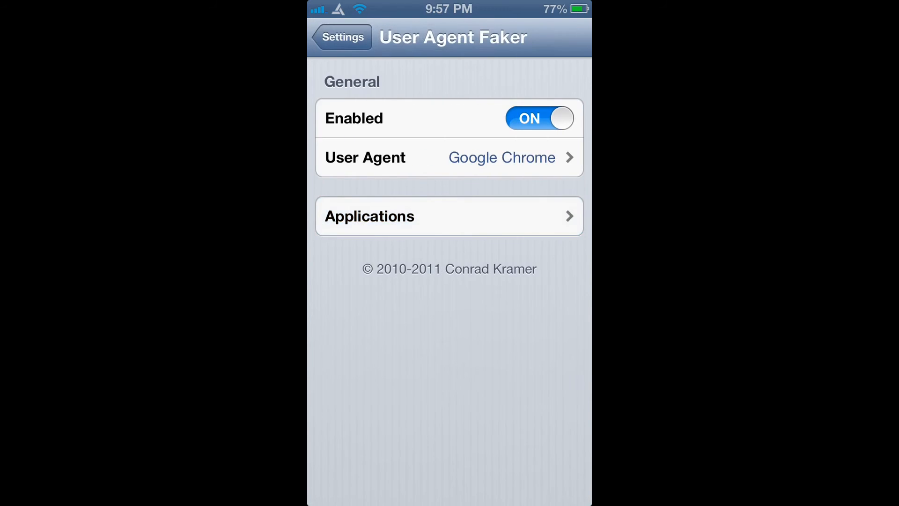